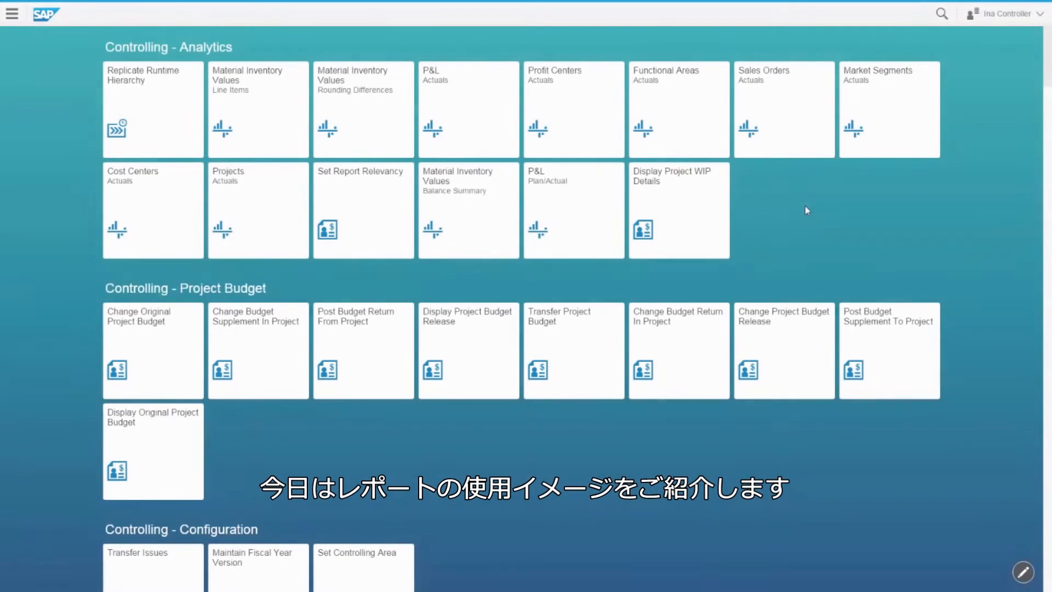
pyautogui.moveTo(593, 114)
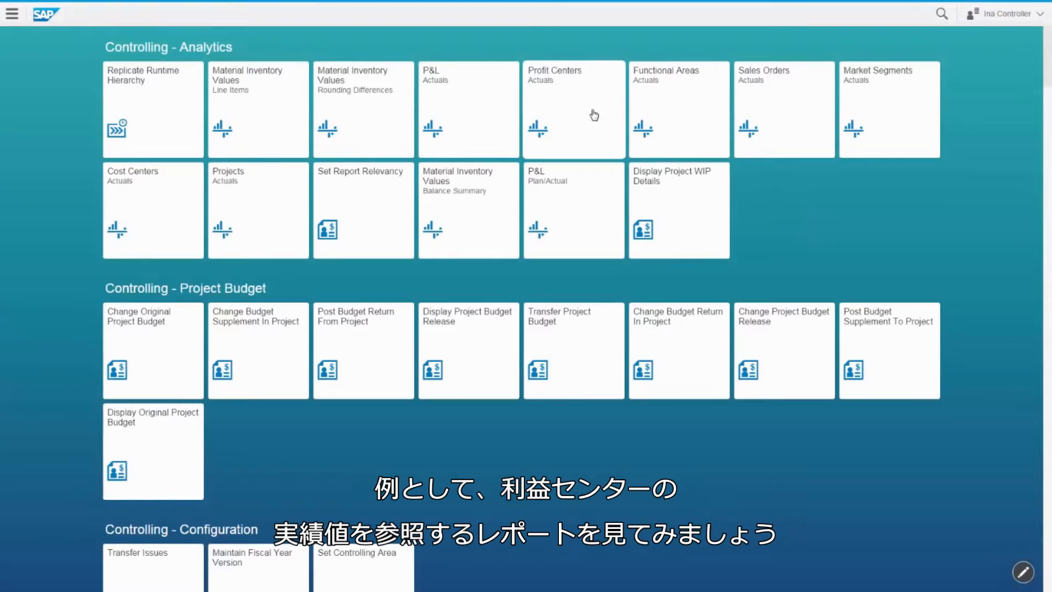
# Launch the Profit Centers – Actuals report from the Controlling – Analytics group
pyautogui.click(573, 109)
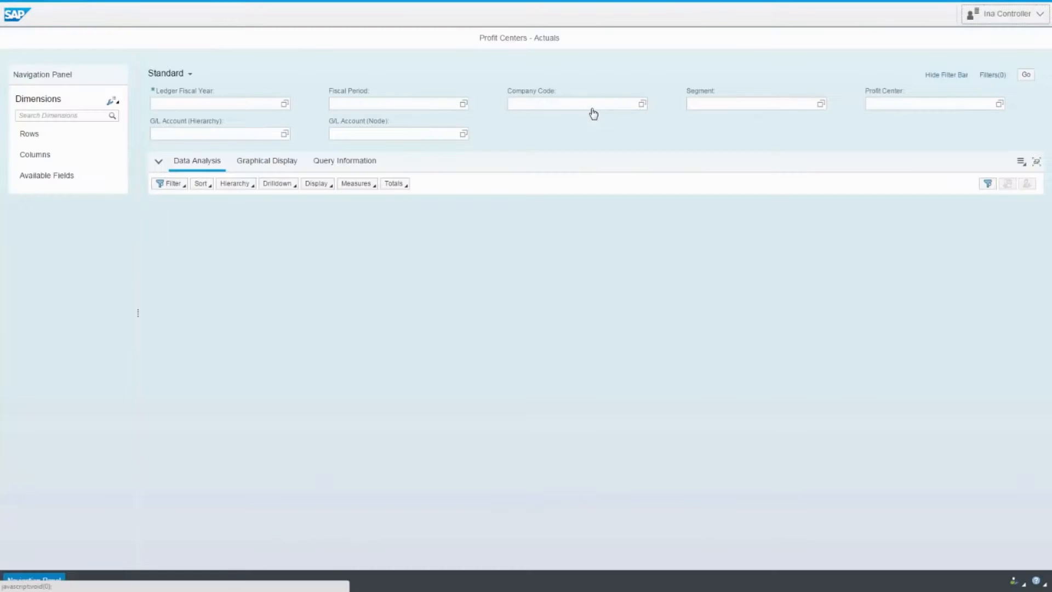
# Set the Ledger Fiscal Year filter to 2015 from the suggestion list
pyautogui.click(219, 103)
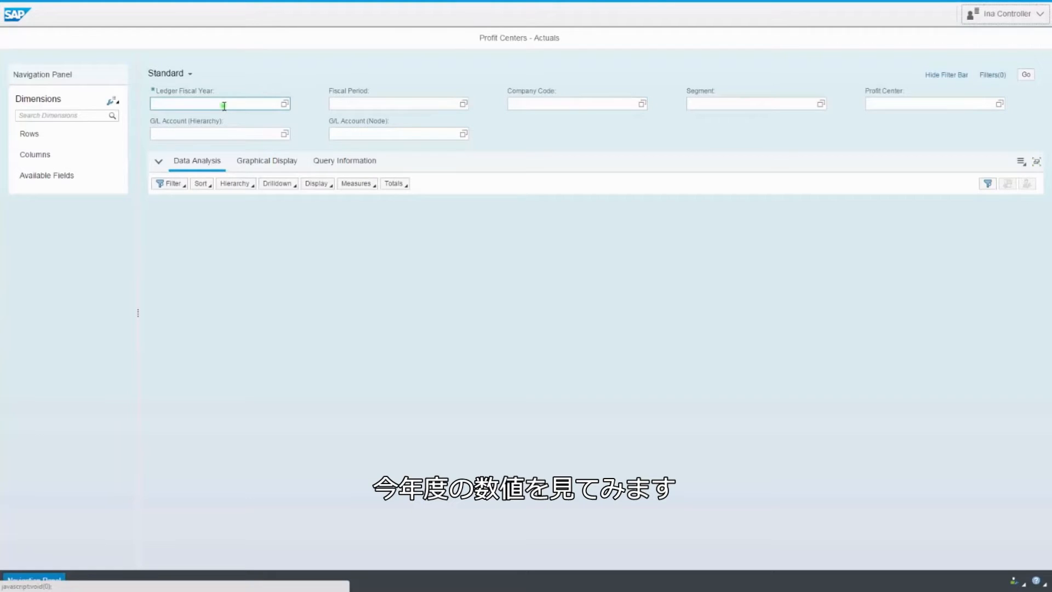
pyautogui.write('2')
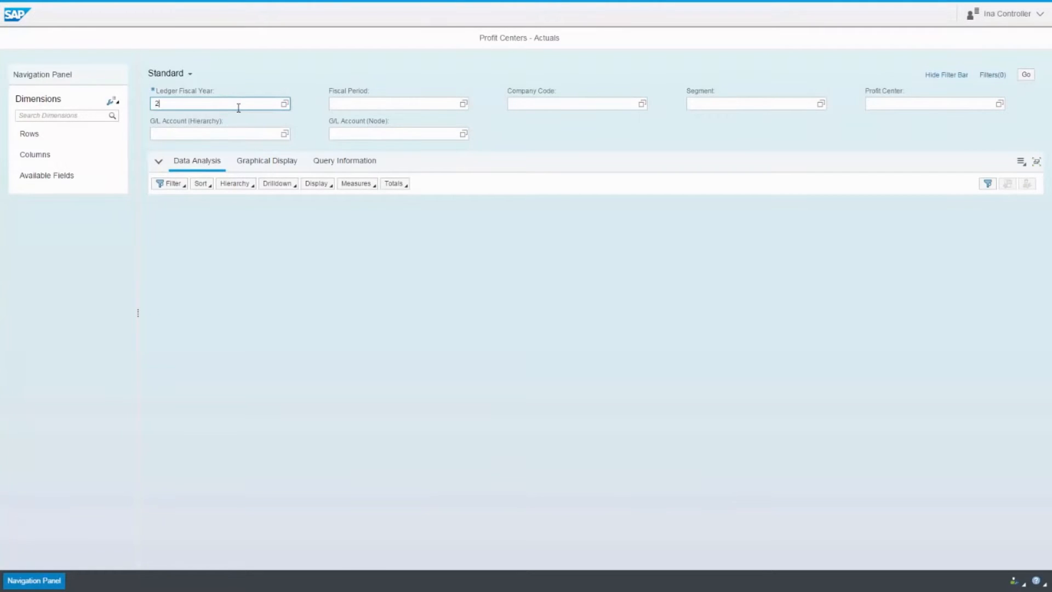
pyautogui.write('015')
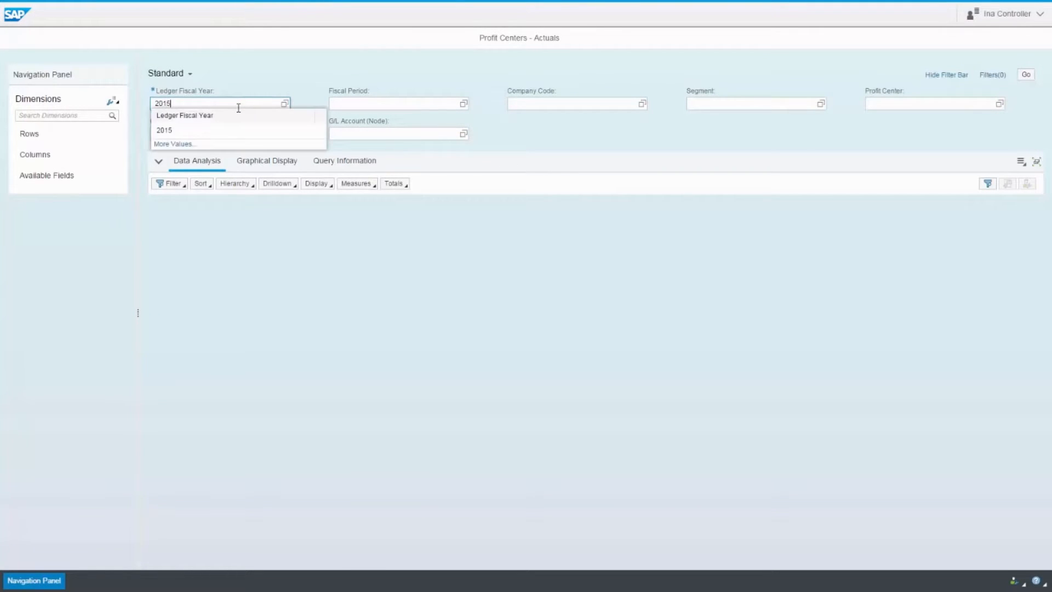
pyautogui.click(163, 129)
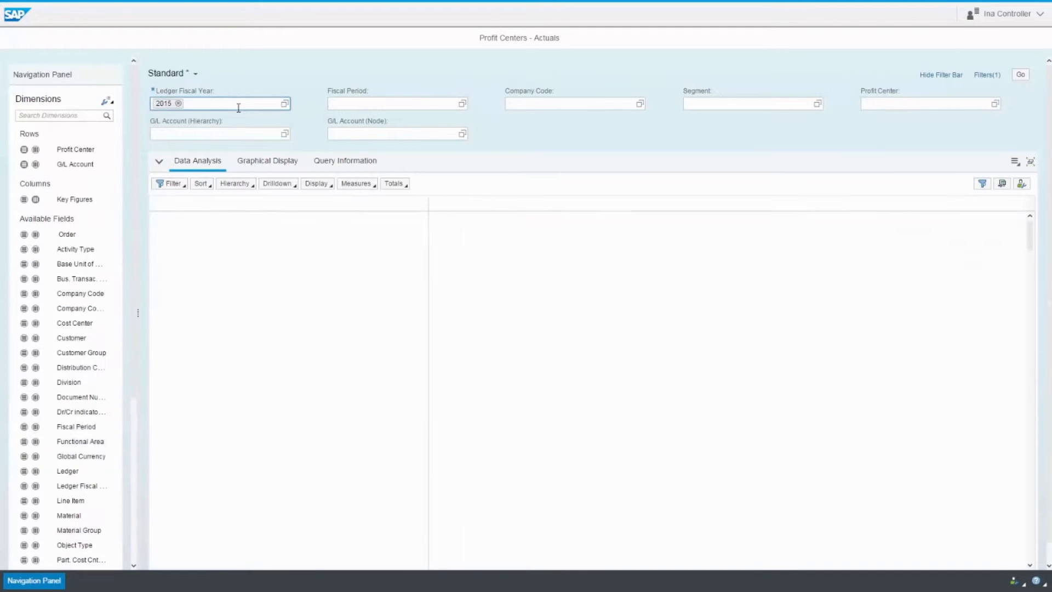
# Run the report with Go to show 2015 amounts by profit center and G/L account
pyautogui.click(1019, 74)
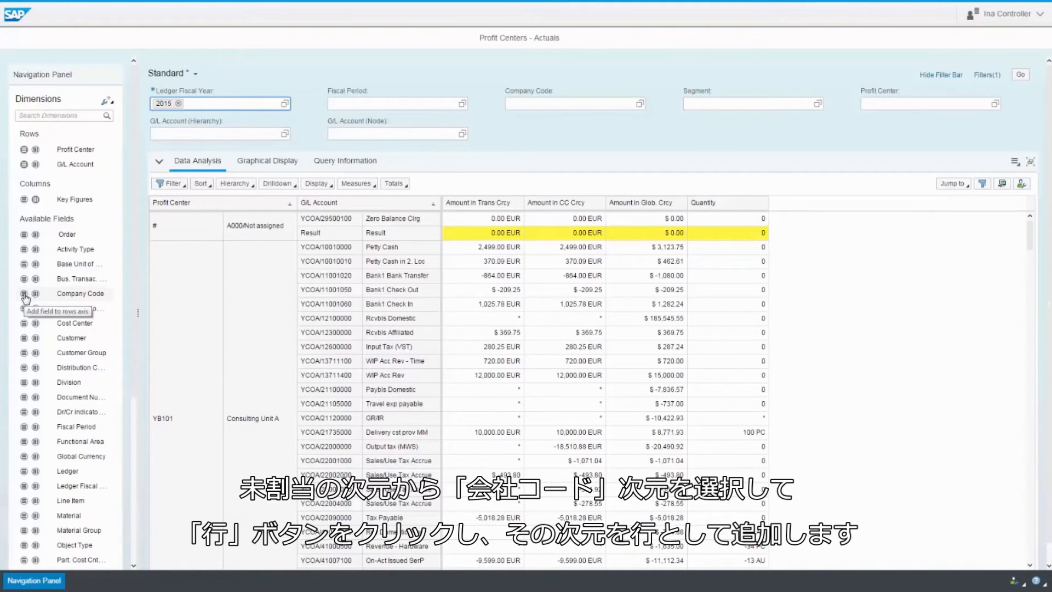
# Add Company Code to Rows and move it above Profit Center and G/L Account
pyautogui.click(24, 294)
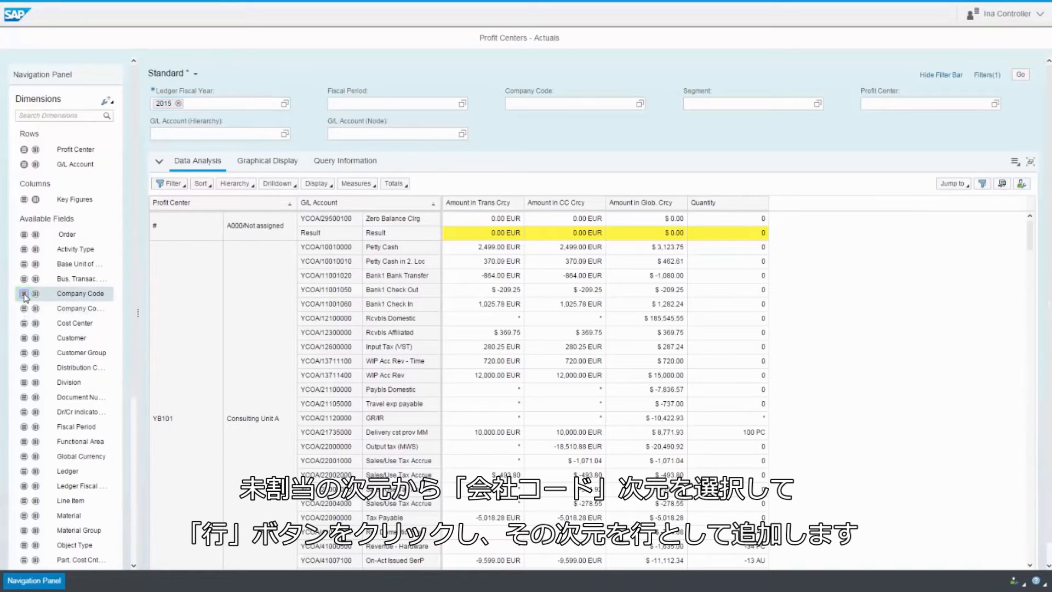
pyautogui.click(24, 294)
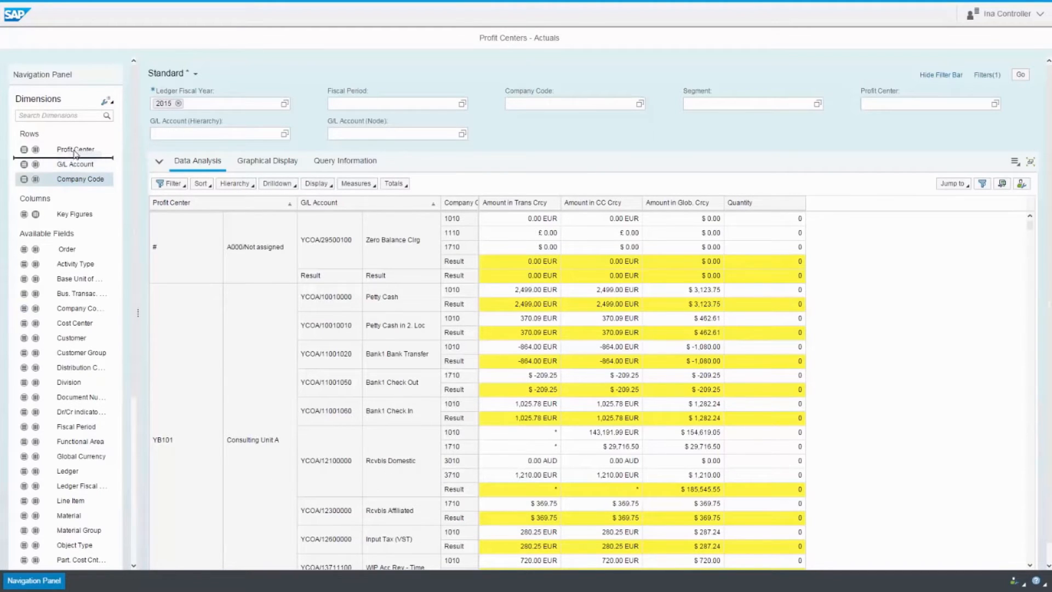
pyautogui.moveTo(80, 179); pyautogui.dragTo(80, 149)
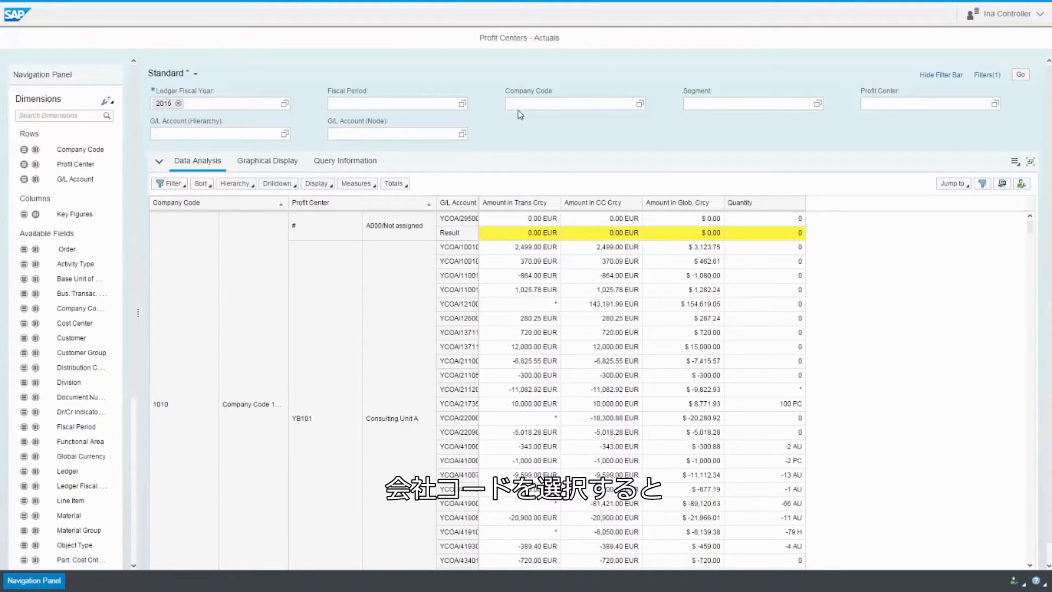
# Filter the report to company code 1110 and rerun it with Go
pyautogui.click(569, 103)
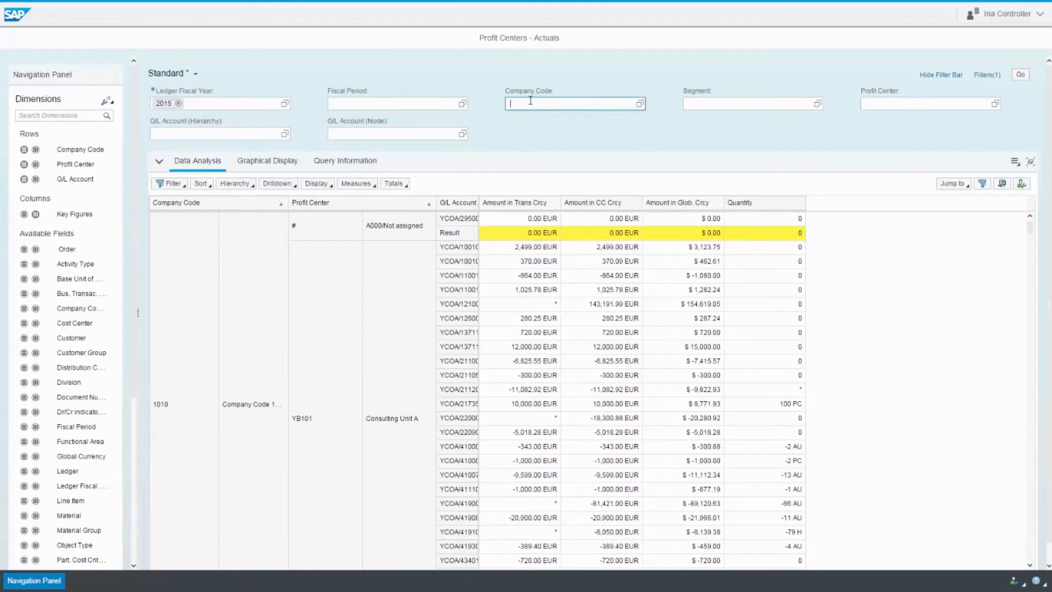
pyautogui.write('1110')
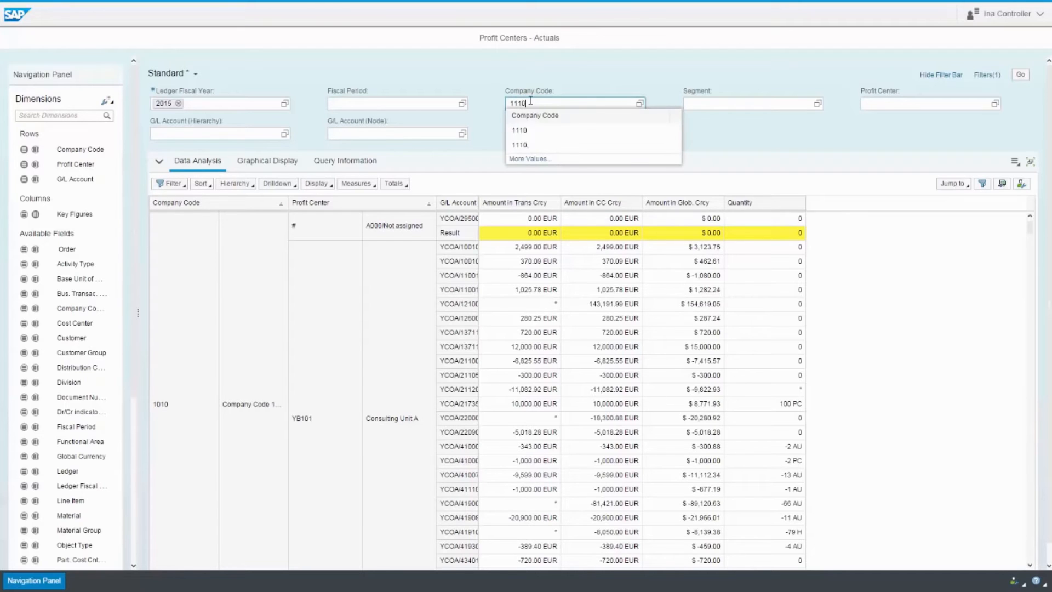
pyautogui.click(518, 129)
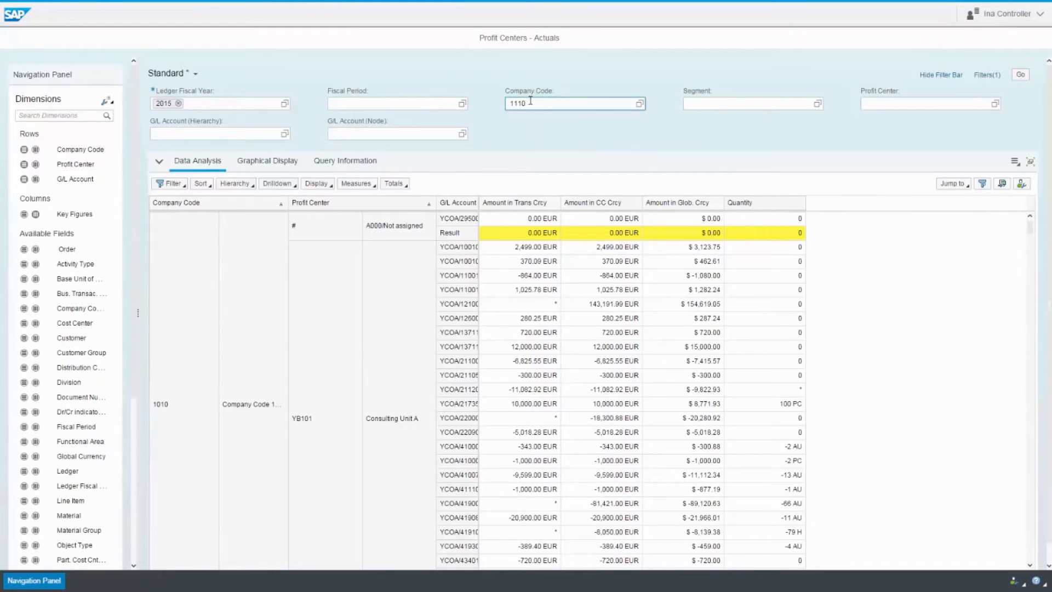
pyautogui.click(1020, 73)
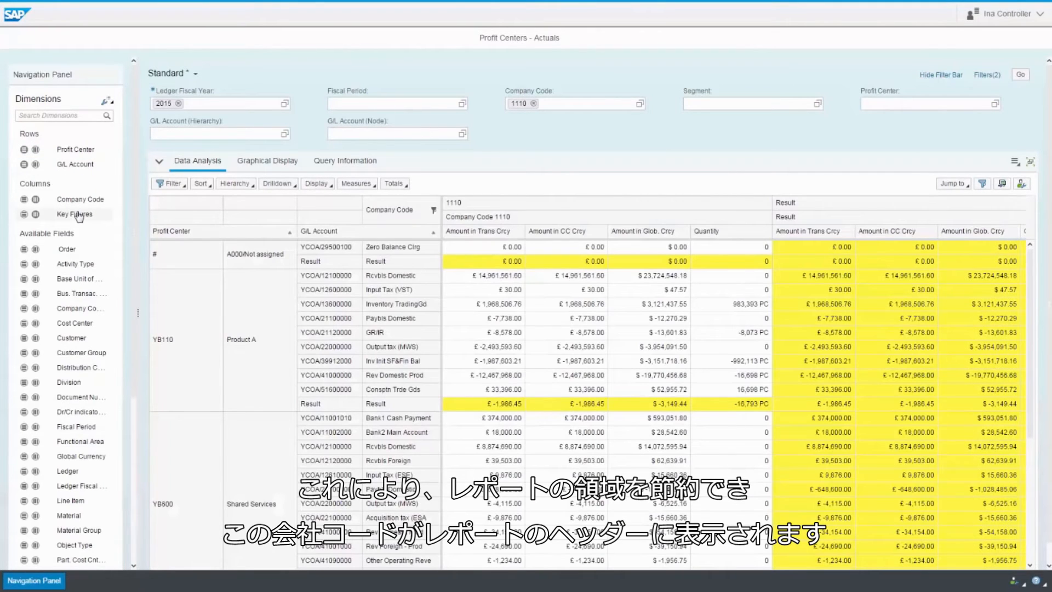
pyautogui.click(490, 216)
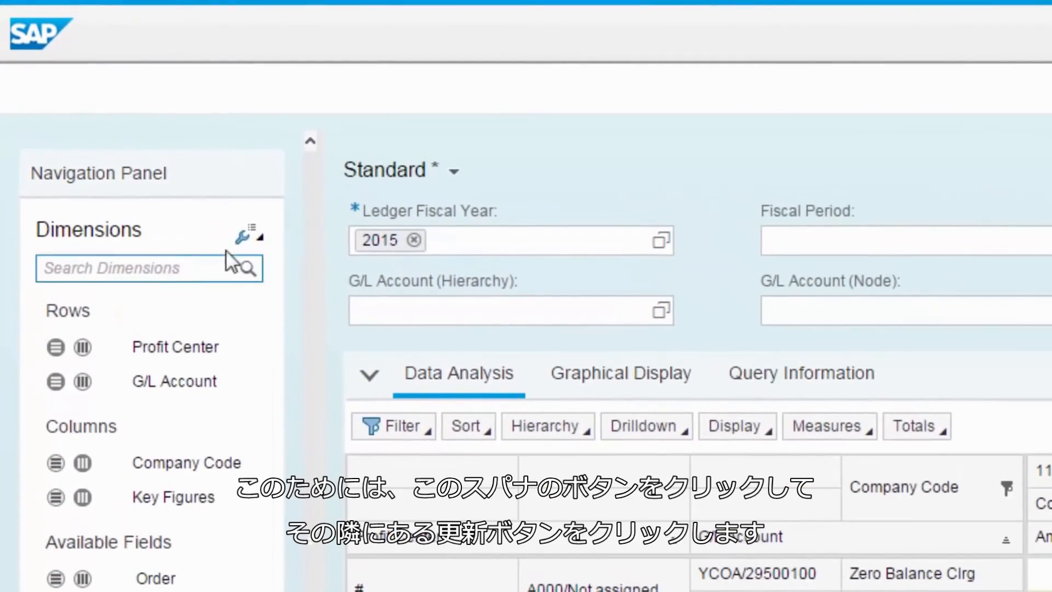
# Turn on Defer Layout Update and refresh results to list individual posting dates
pyautogui.click(249, 231)
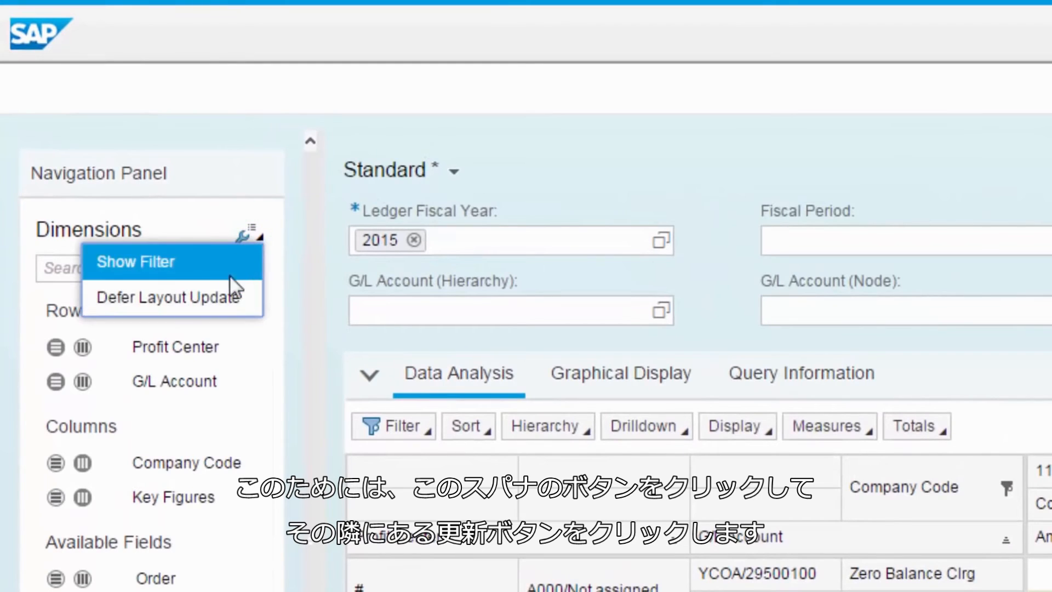
pyautogui.click(165, 297)
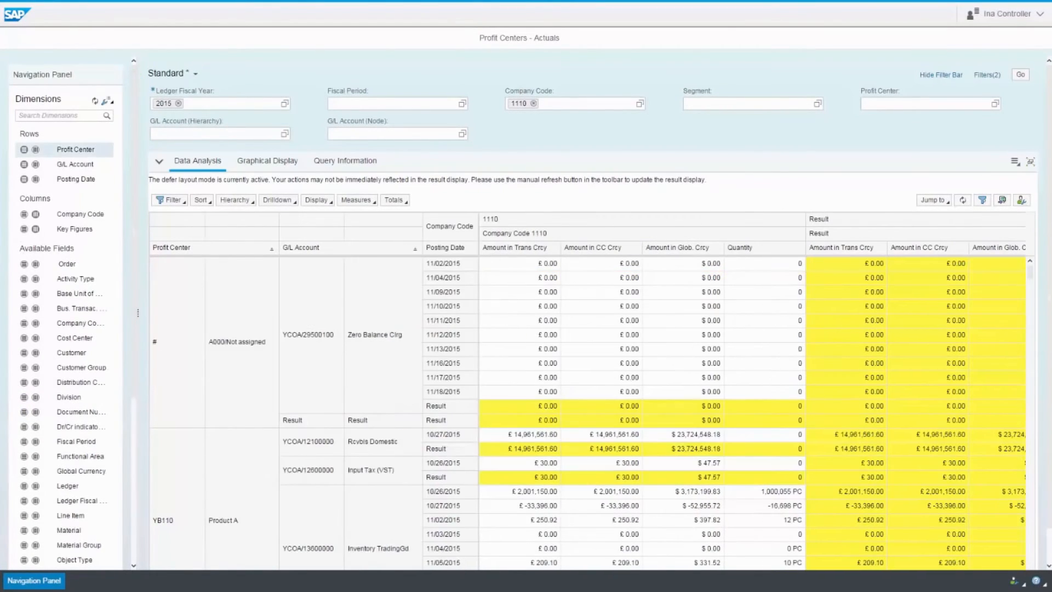
pyautogui.click(446, 246)
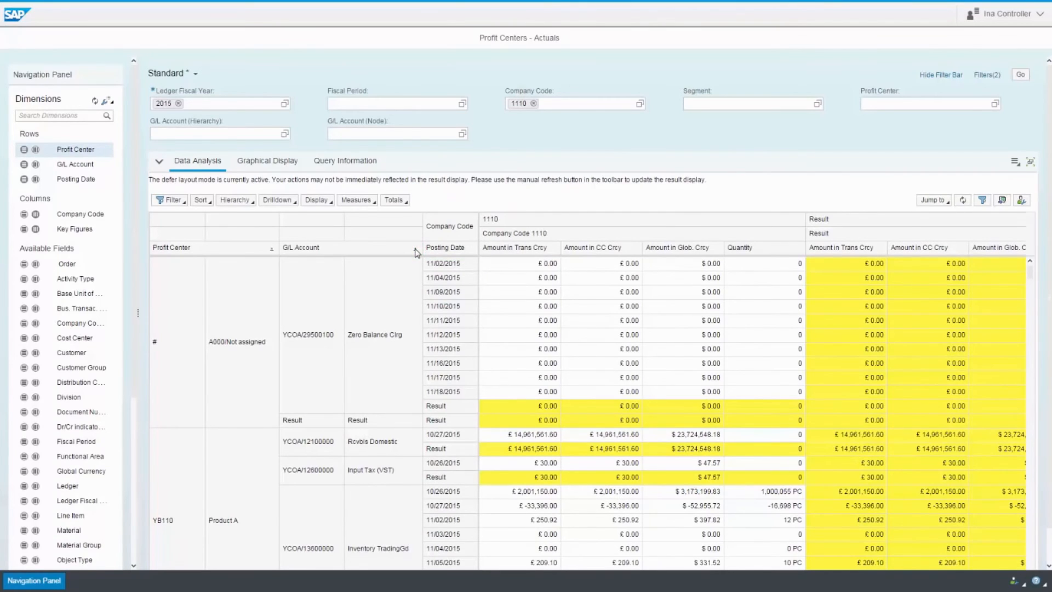
# Show the result table's context menu with Totals and Technical Help functions
pyautogui.rightClick(416, 252)
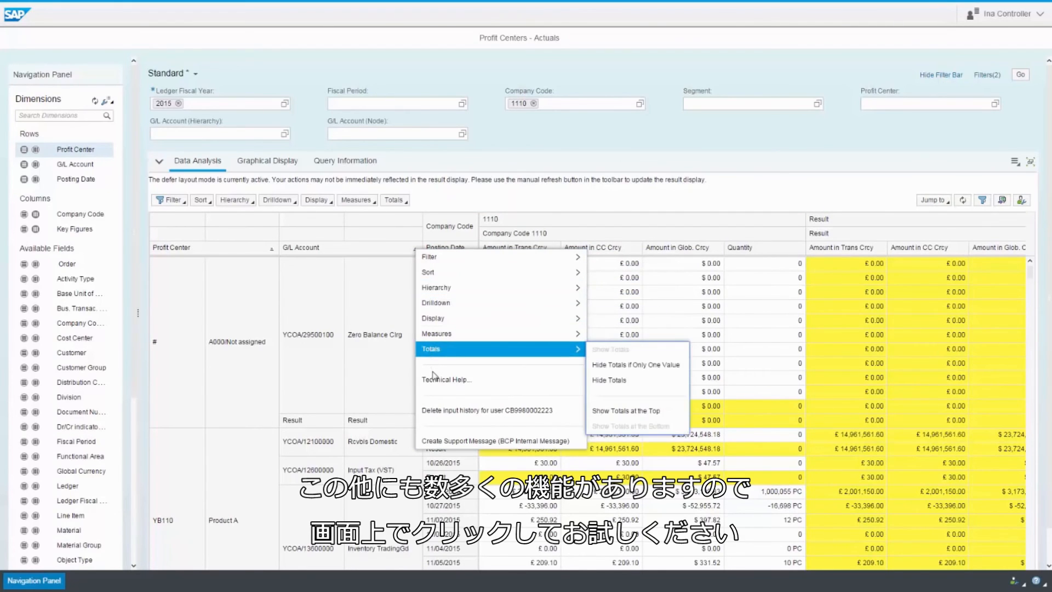
pyautogui.moveTo(446, 379)
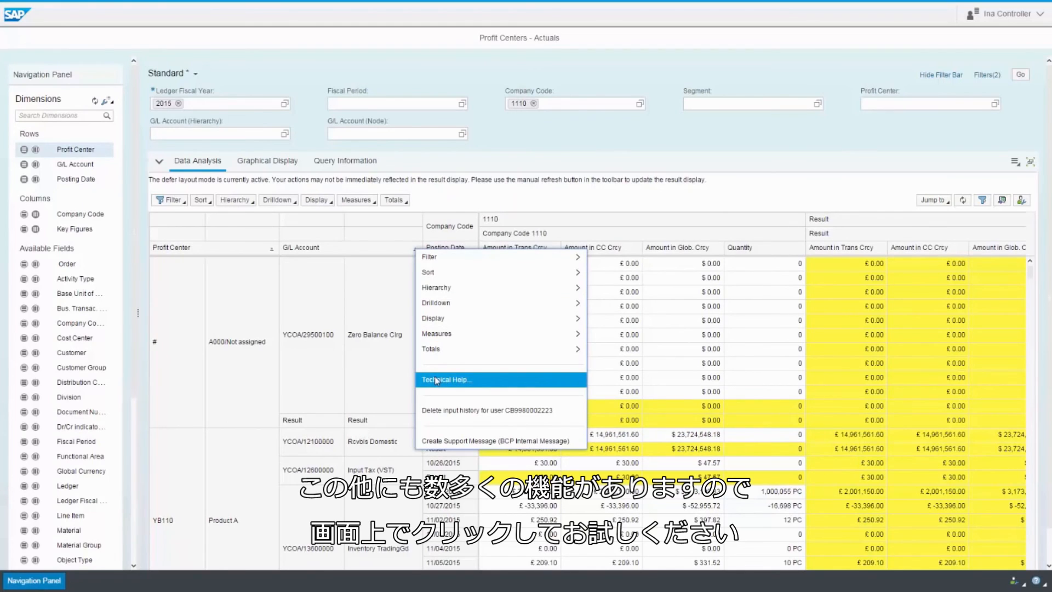